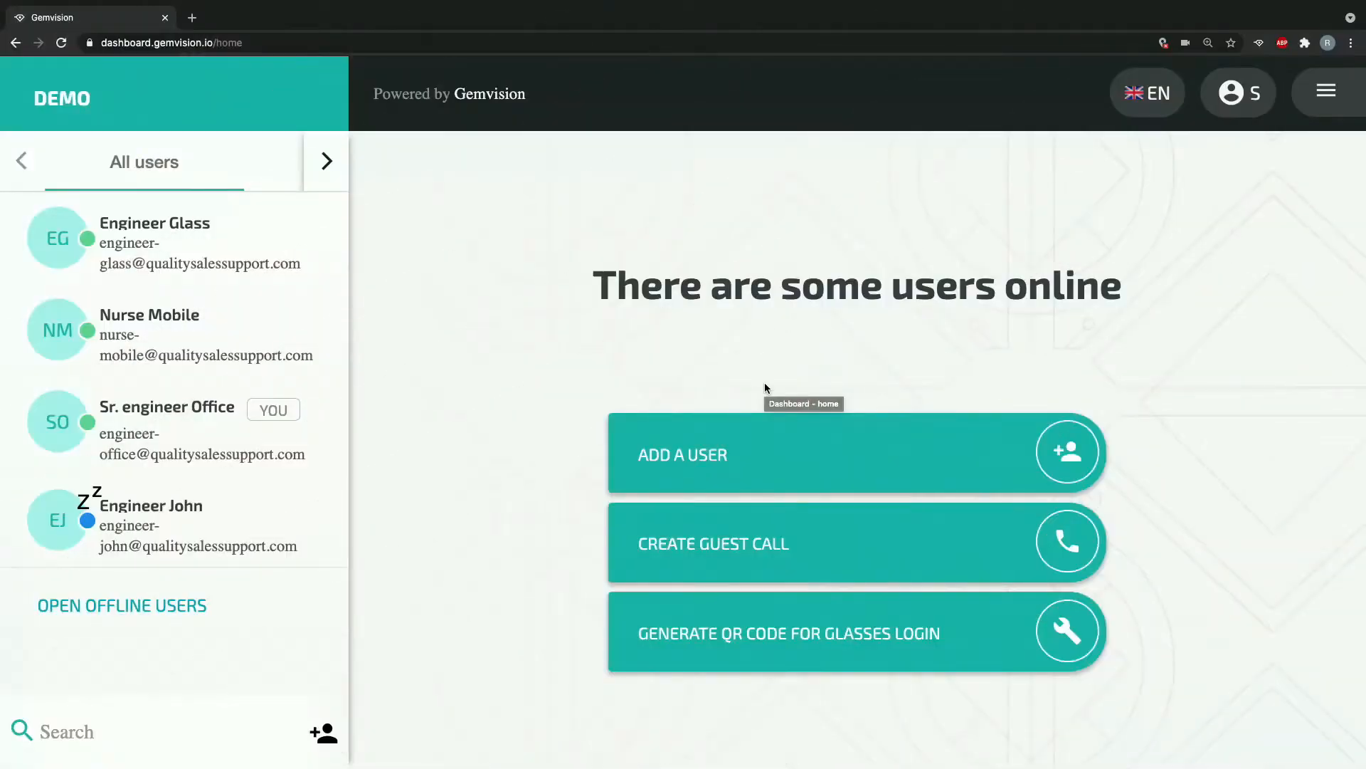
{"action": "mouse_move", "coordinate": [1016, 304]}
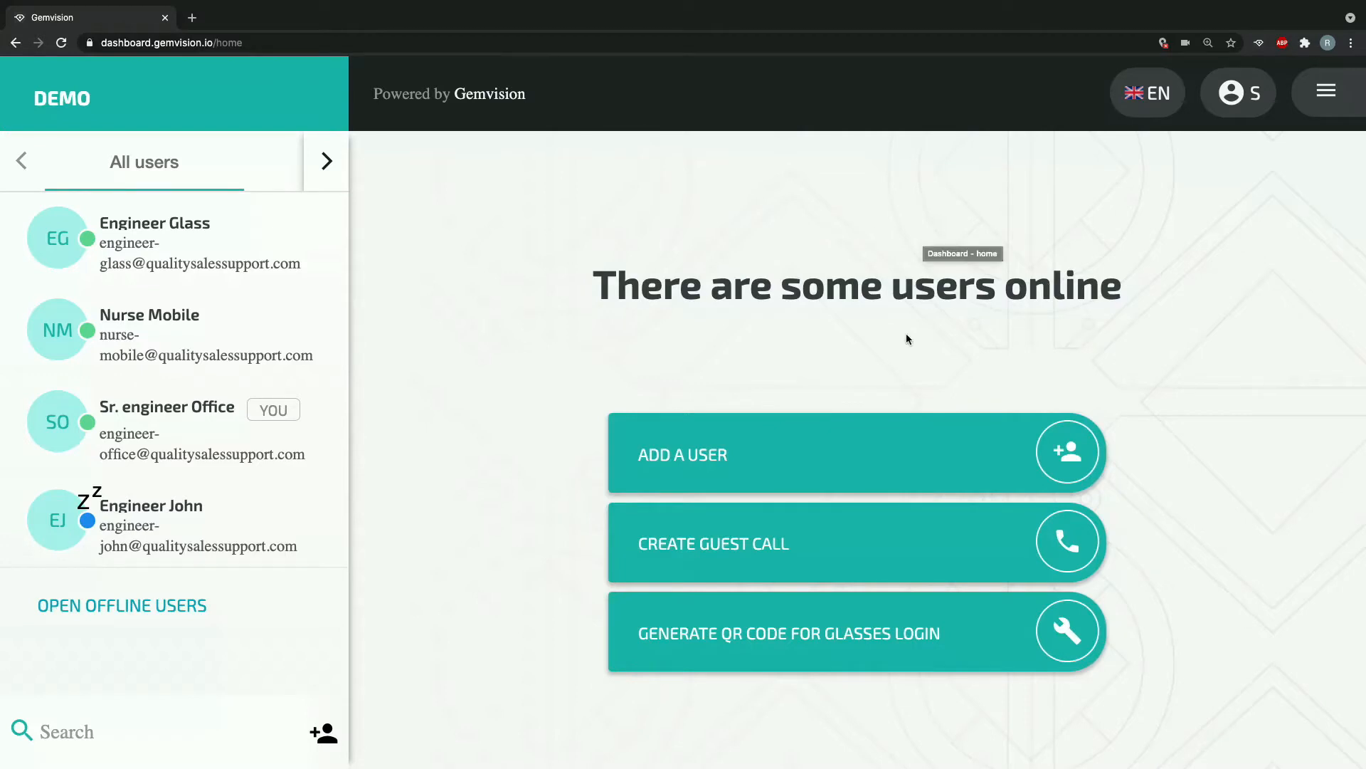
Step: Navigate to the Conference (beta) page and reach the Create a room section
{"action": "left_click", "coordinate": [1325, 91]}
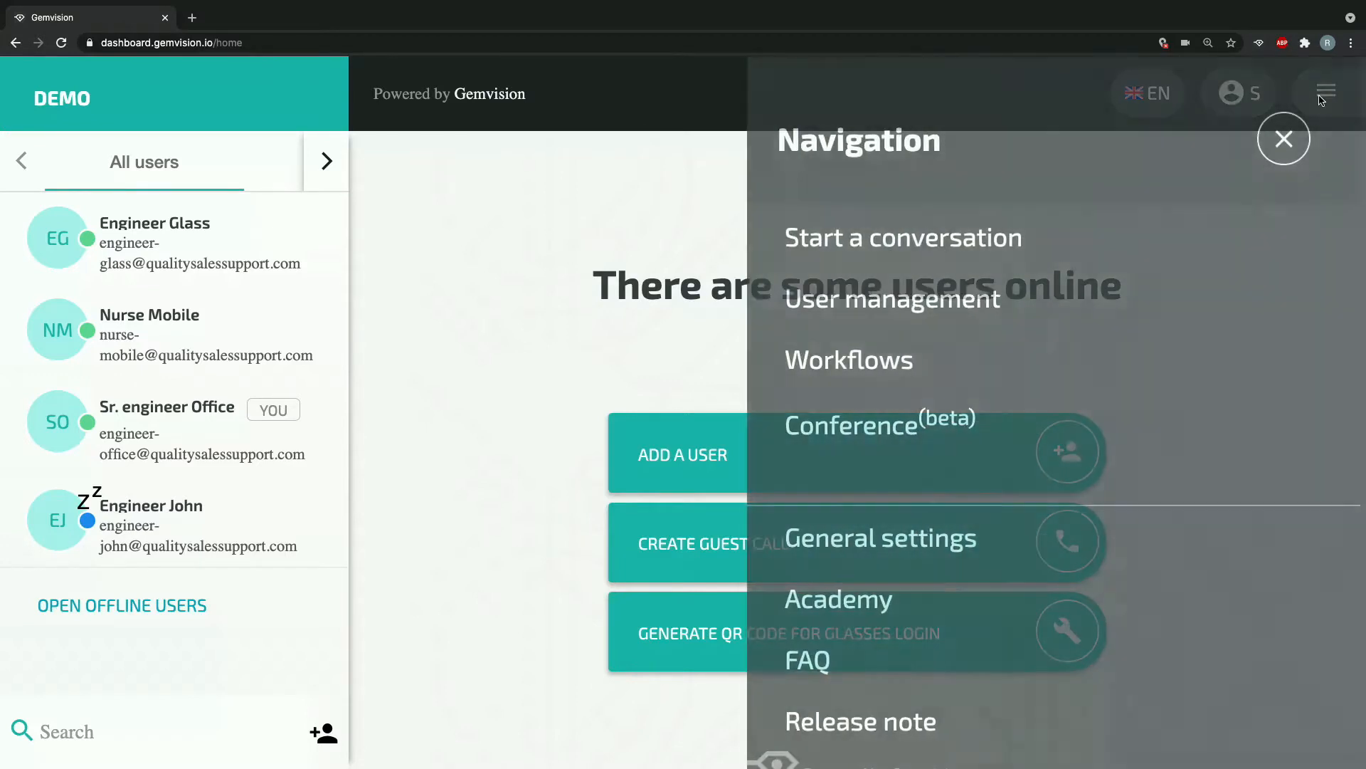
{"action": "left_click", "coordinate": [848, 426]}
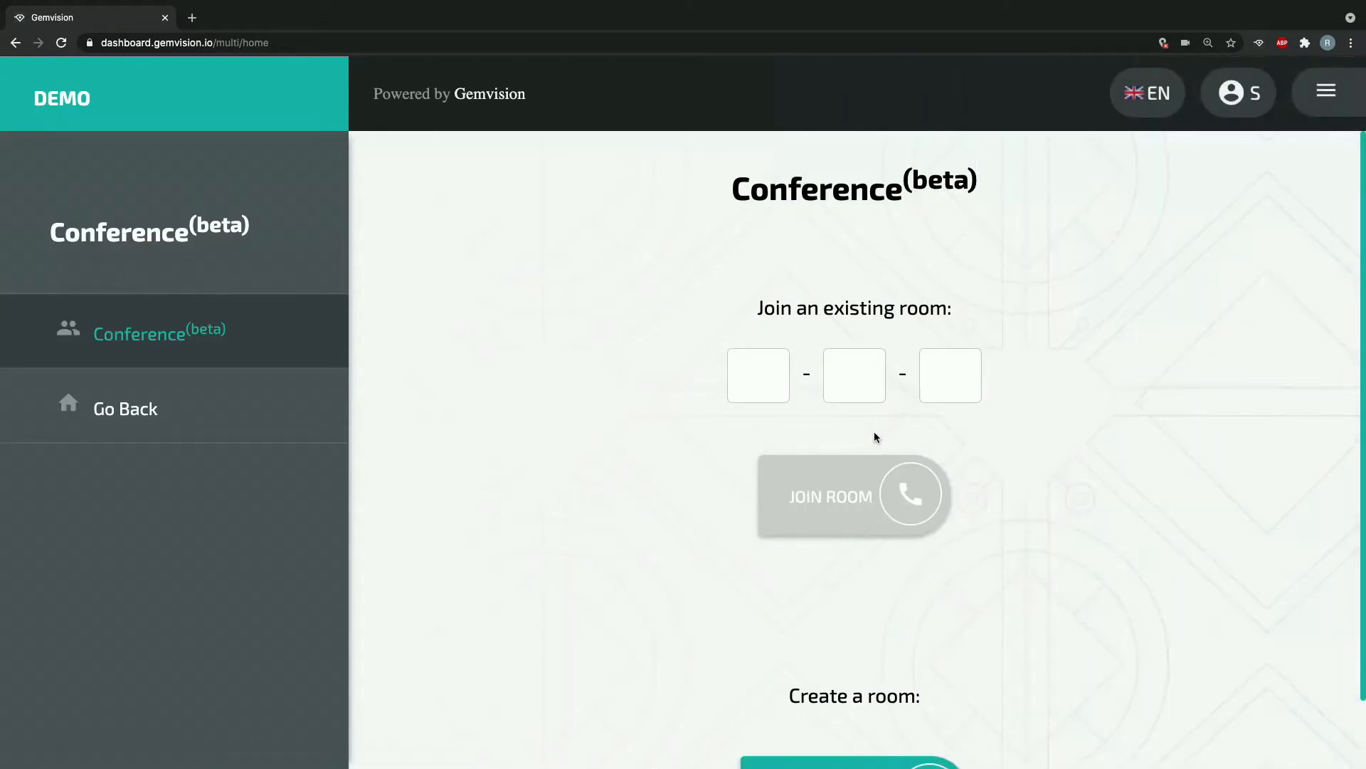
{"action": "scroll", "scroll_direction": "down", "scroll_amount": 3}
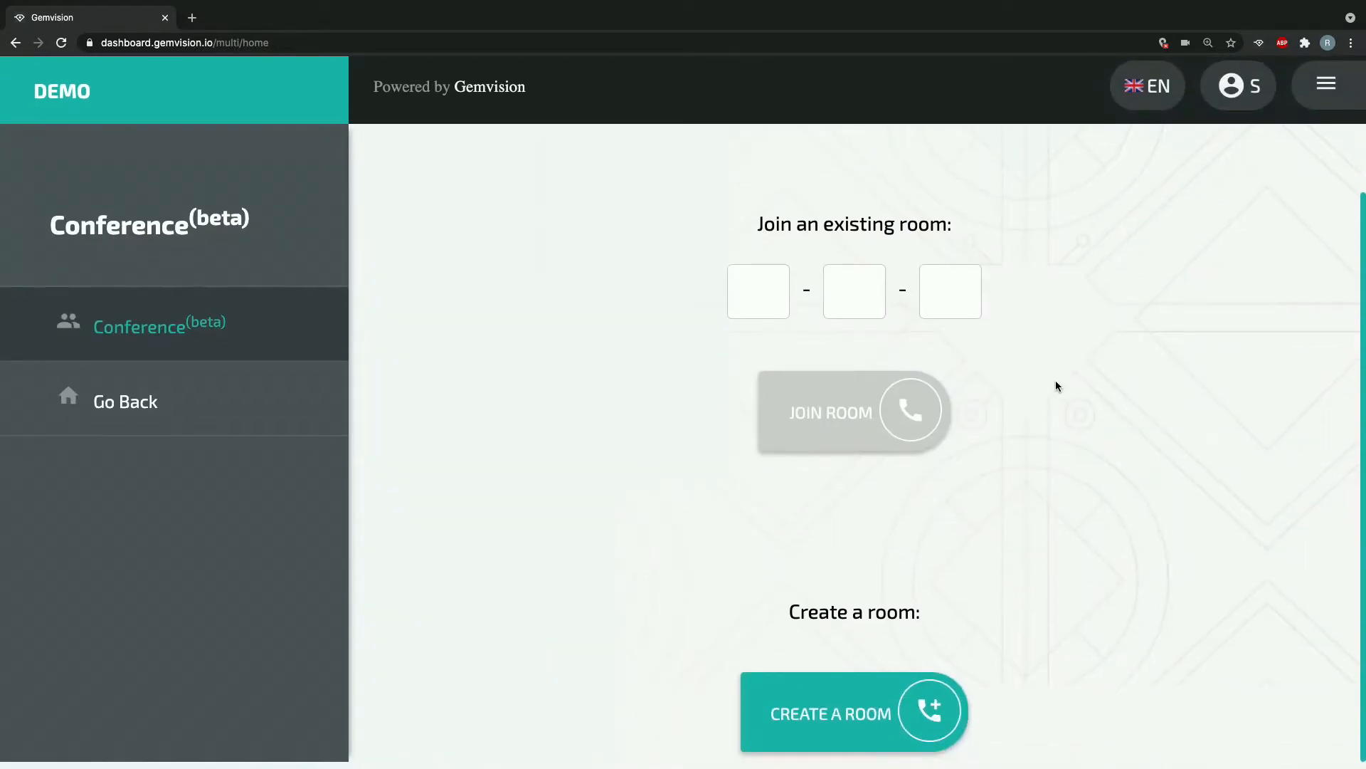
Step: Start a new conference room with the subject 'Test'
{"action": "left_click", "coordinate": [852, 713]}
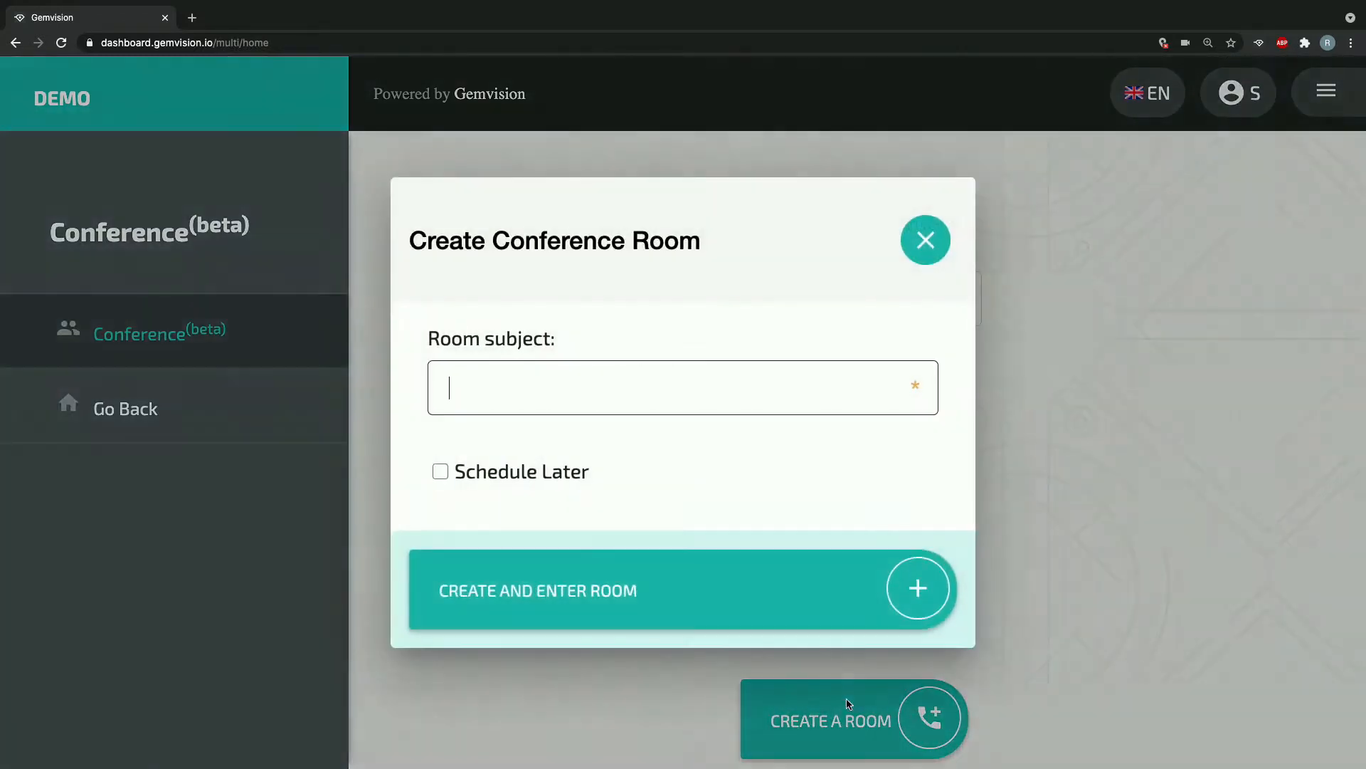
{"action": "left_click", "coordinate": [682, 387]}
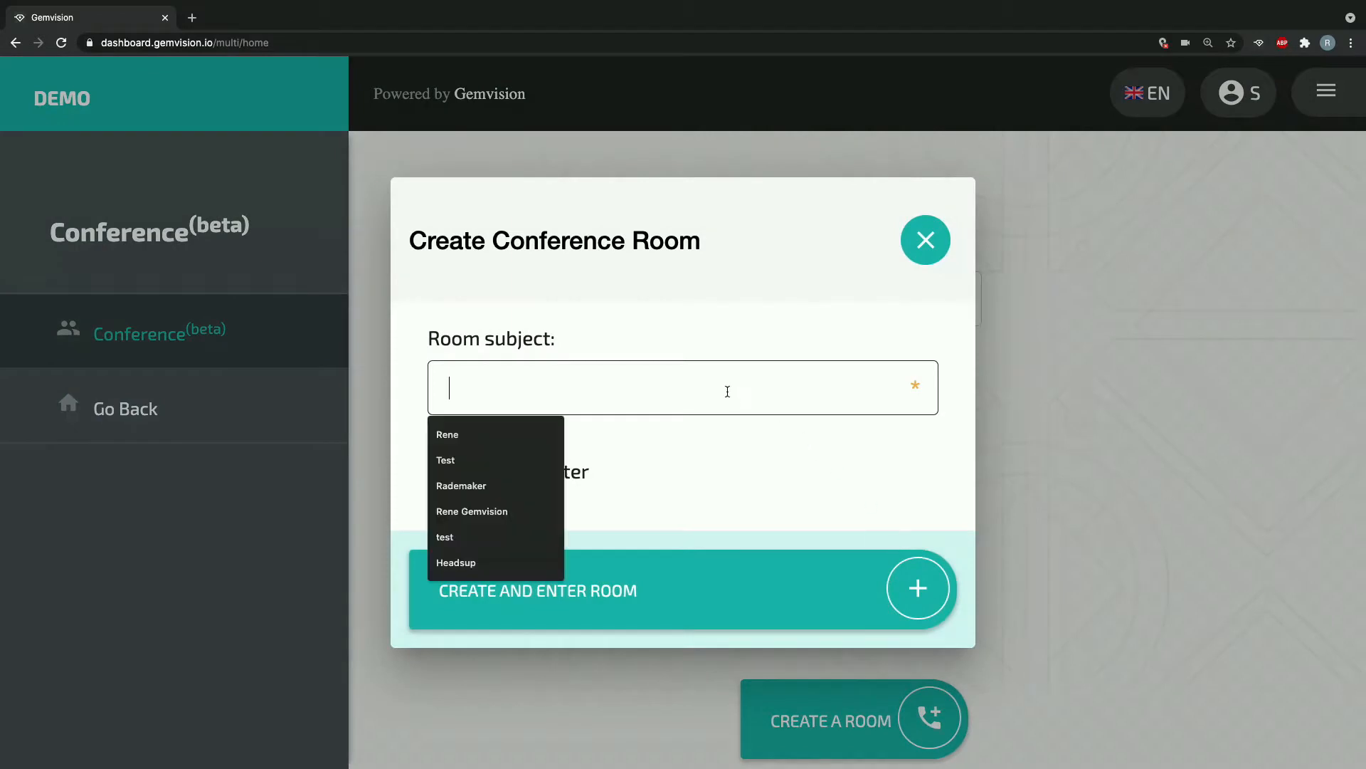
{"action": "type", "text": "Test"}
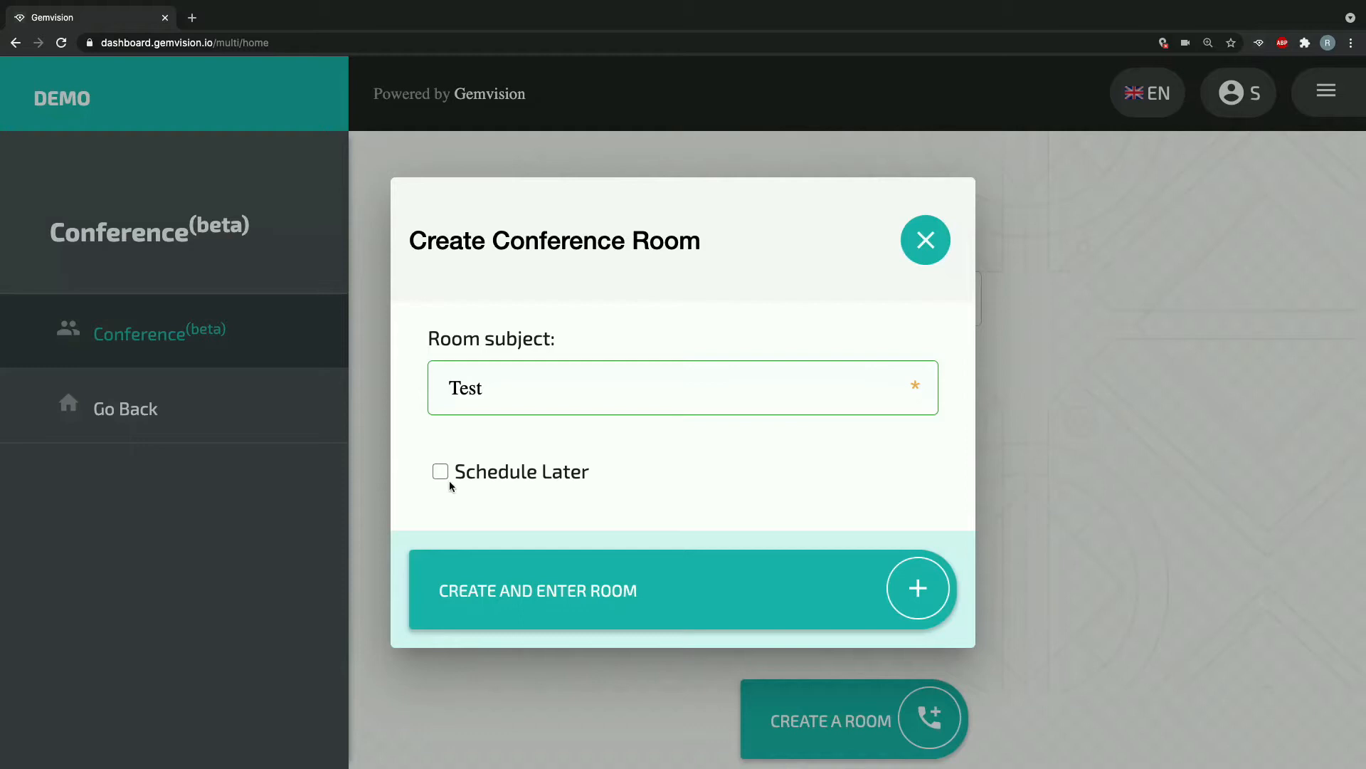
{"action": "mouse_move", "coordinate": [740, 455]}
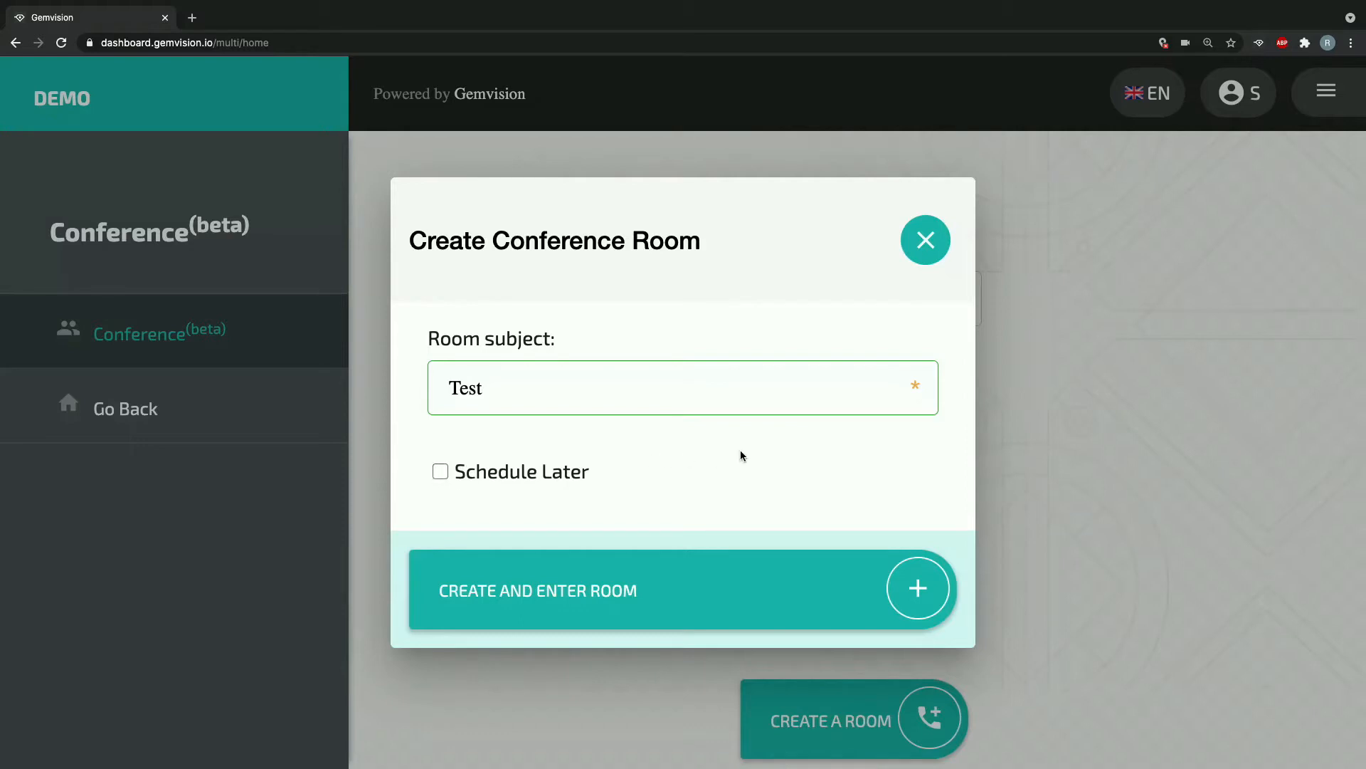
{"action": "mouse_move", "coordinate": [695, 502]}
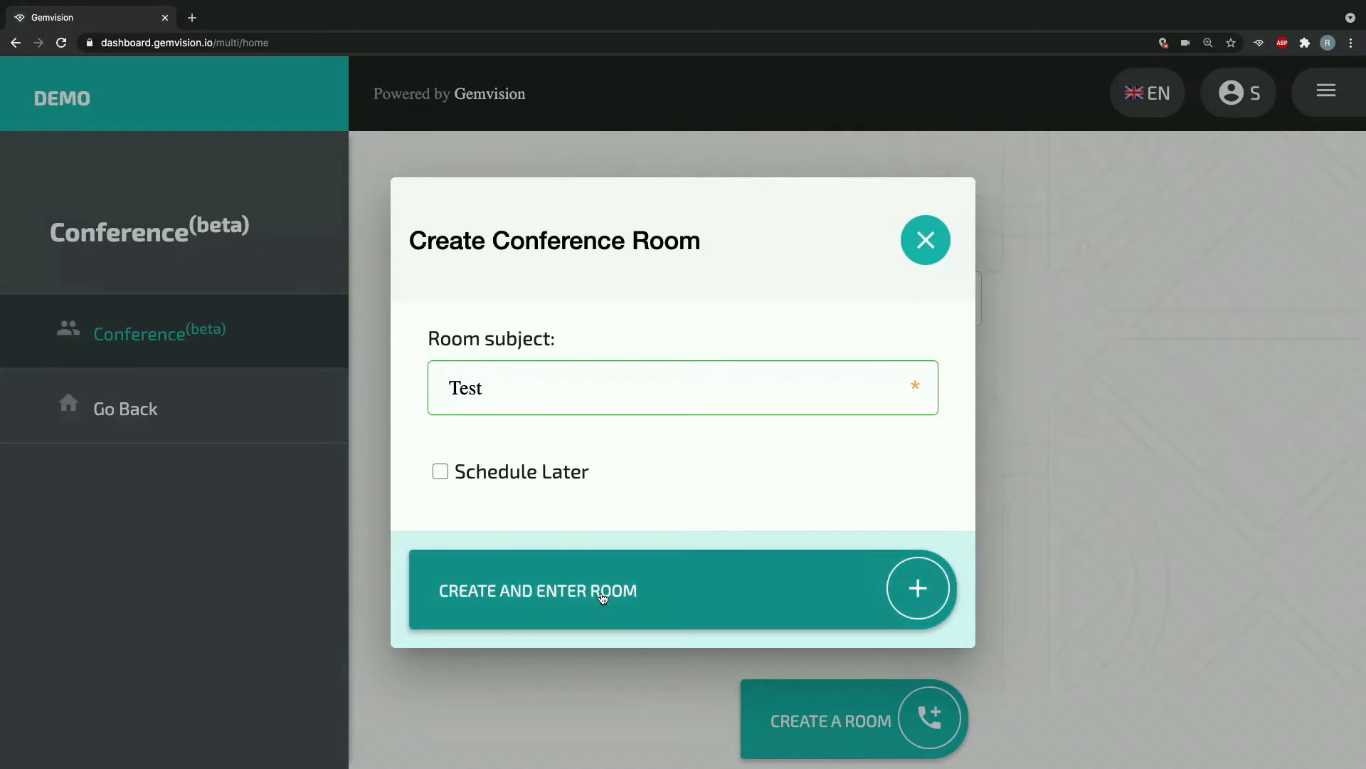
Step: Create and enter room 188-275-470 with the microphone muted
{"action": "left_click", "coordinate": [538, 590]}
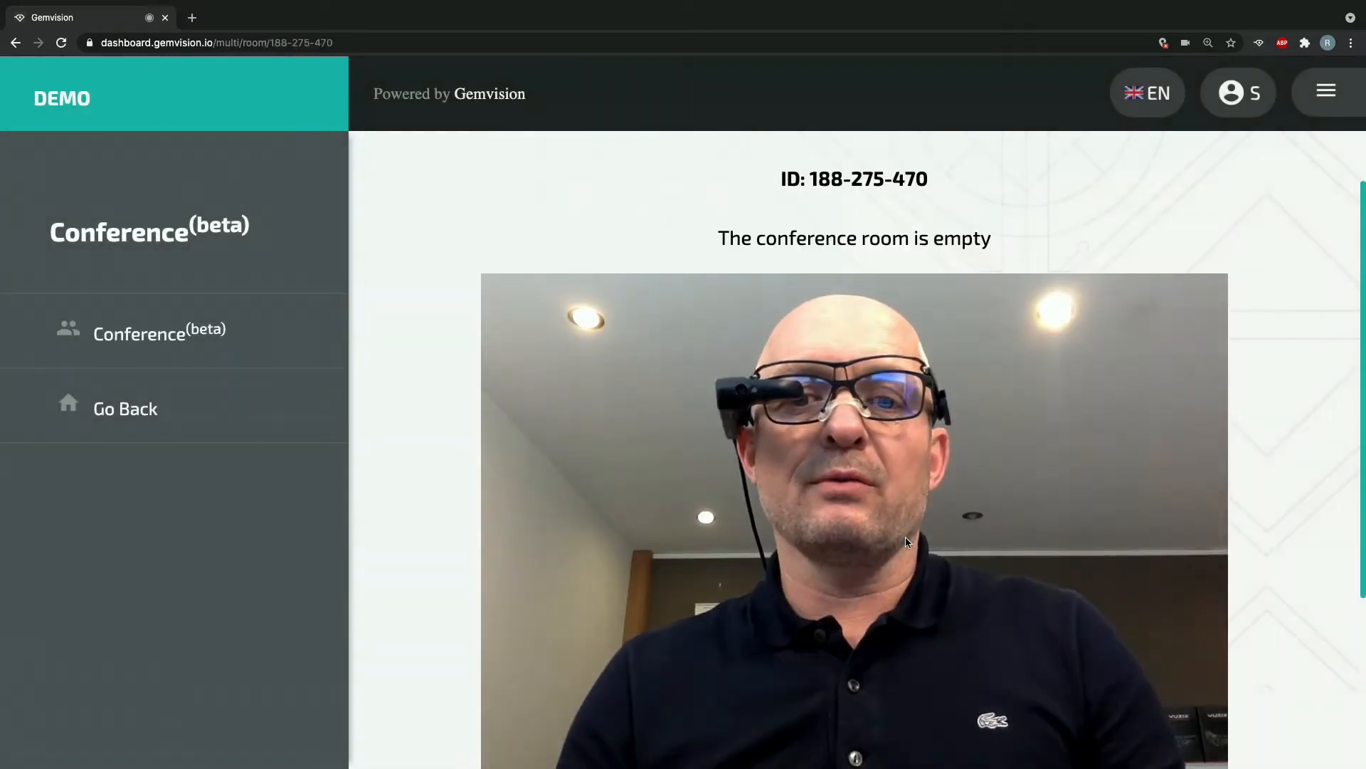
{"action": "scroll", "scroll_direction": "down", "scroll_amount": 3}
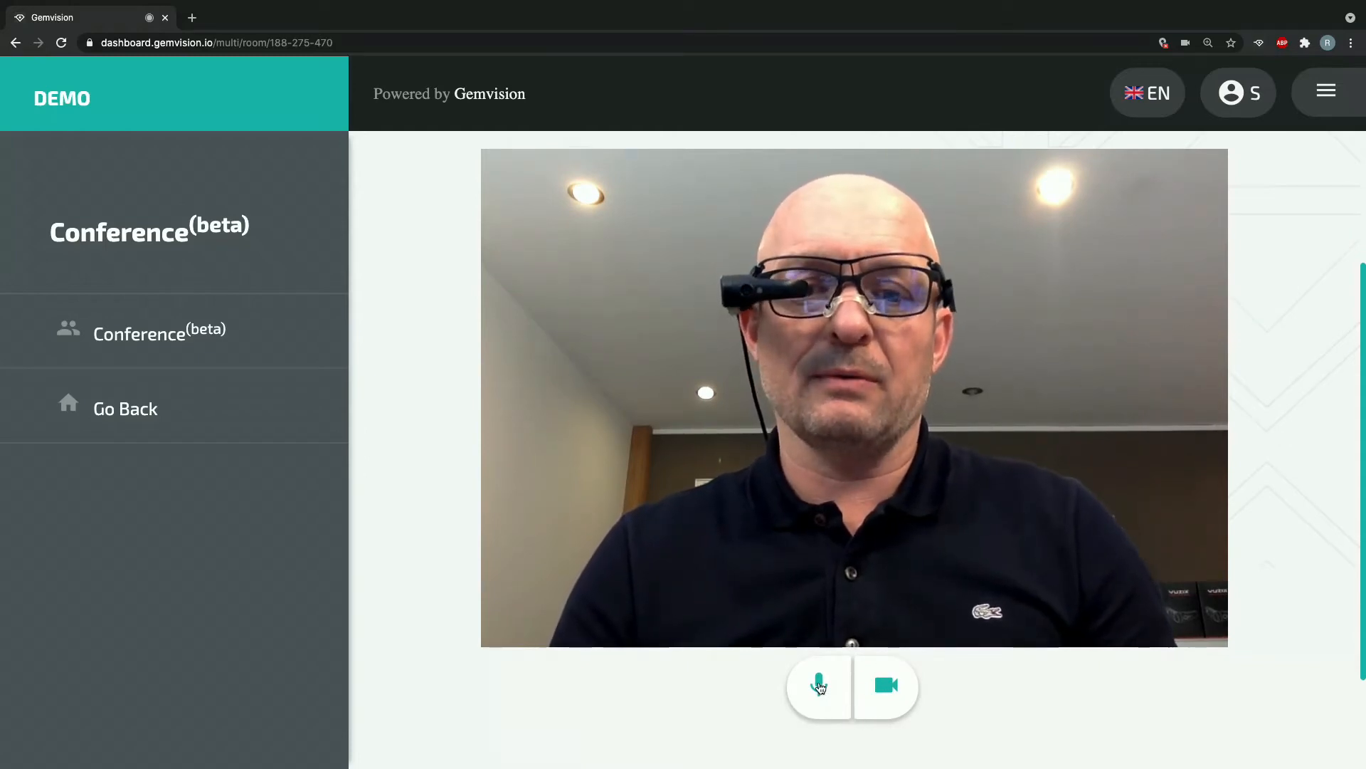
{"action": "left_click", "coordinate": [817, 686]}
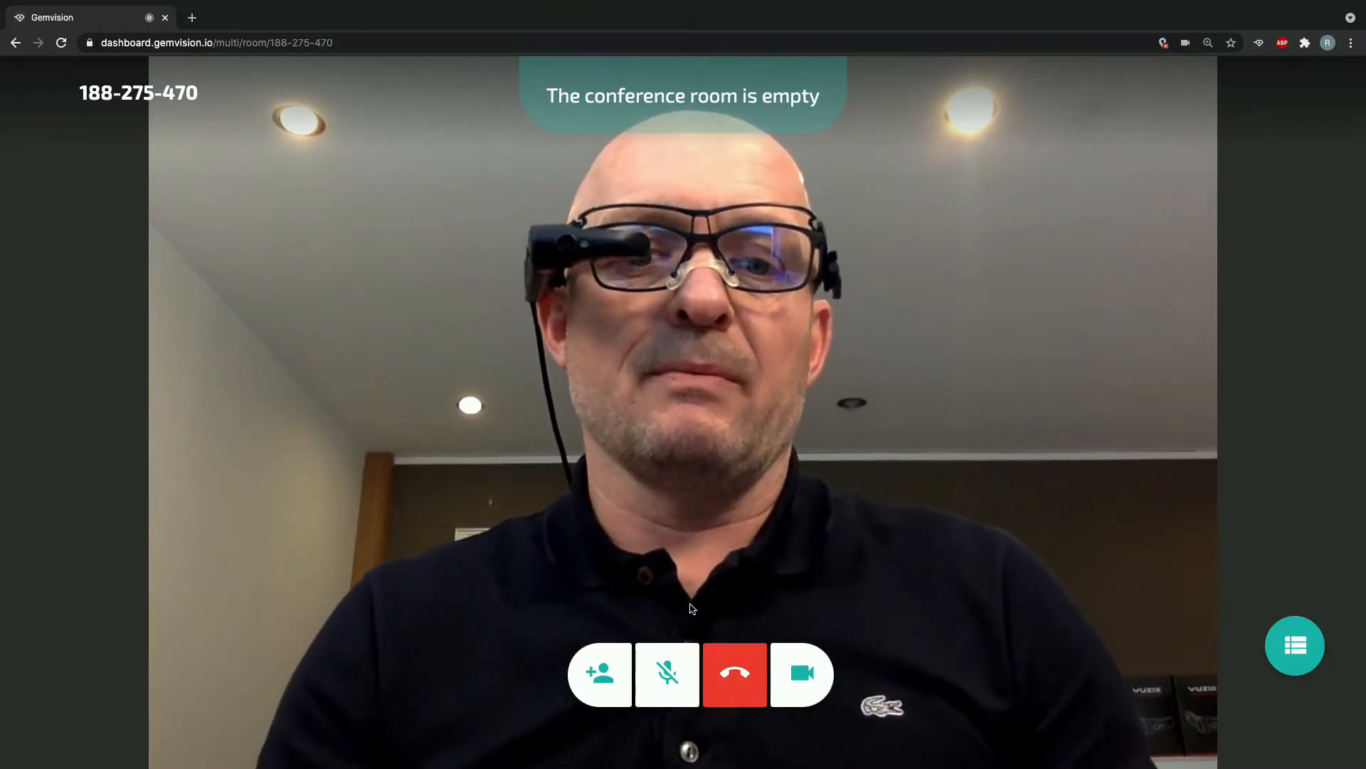
Step: Invite Engineer Glass from the online users to the conference room
{"action": "left_click", "coordinate": [600, 673]}
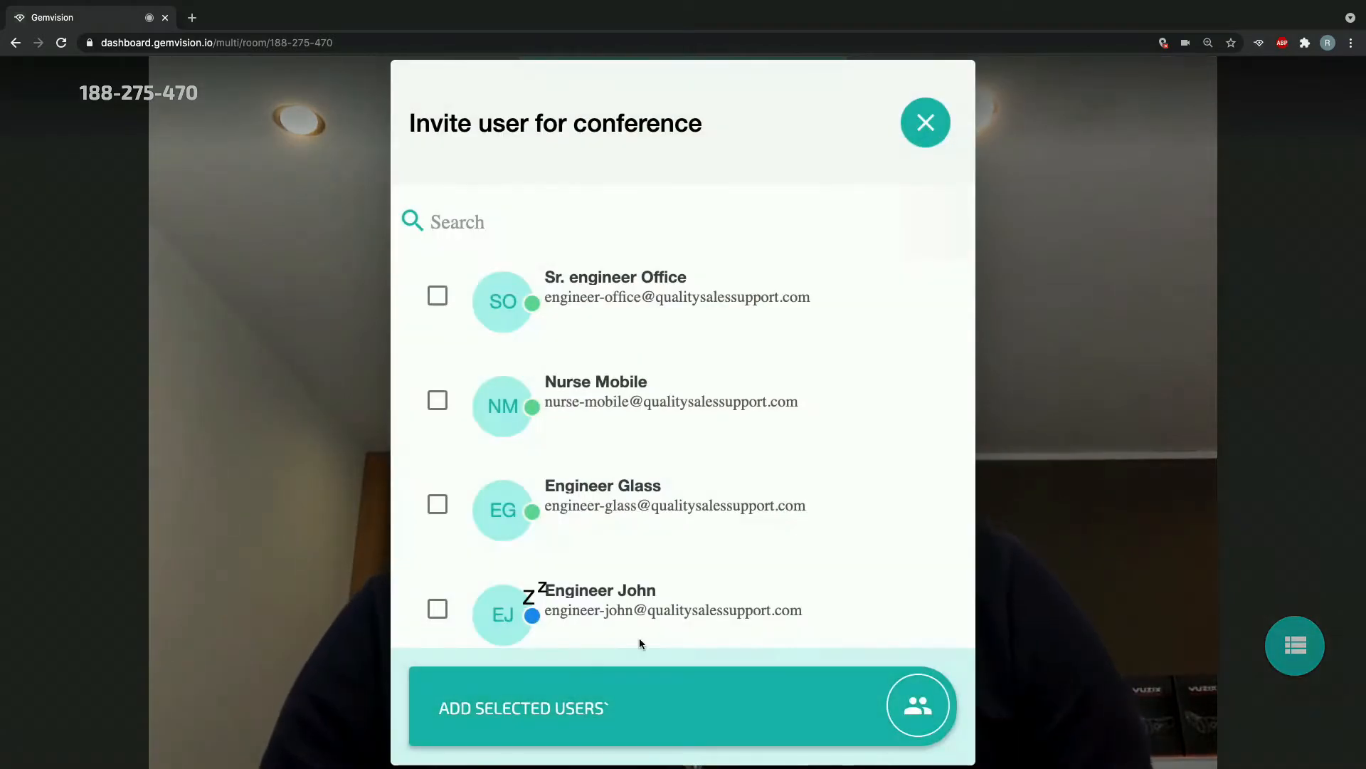
{"action": "mouse_move", "coordinate": [737, 412]}
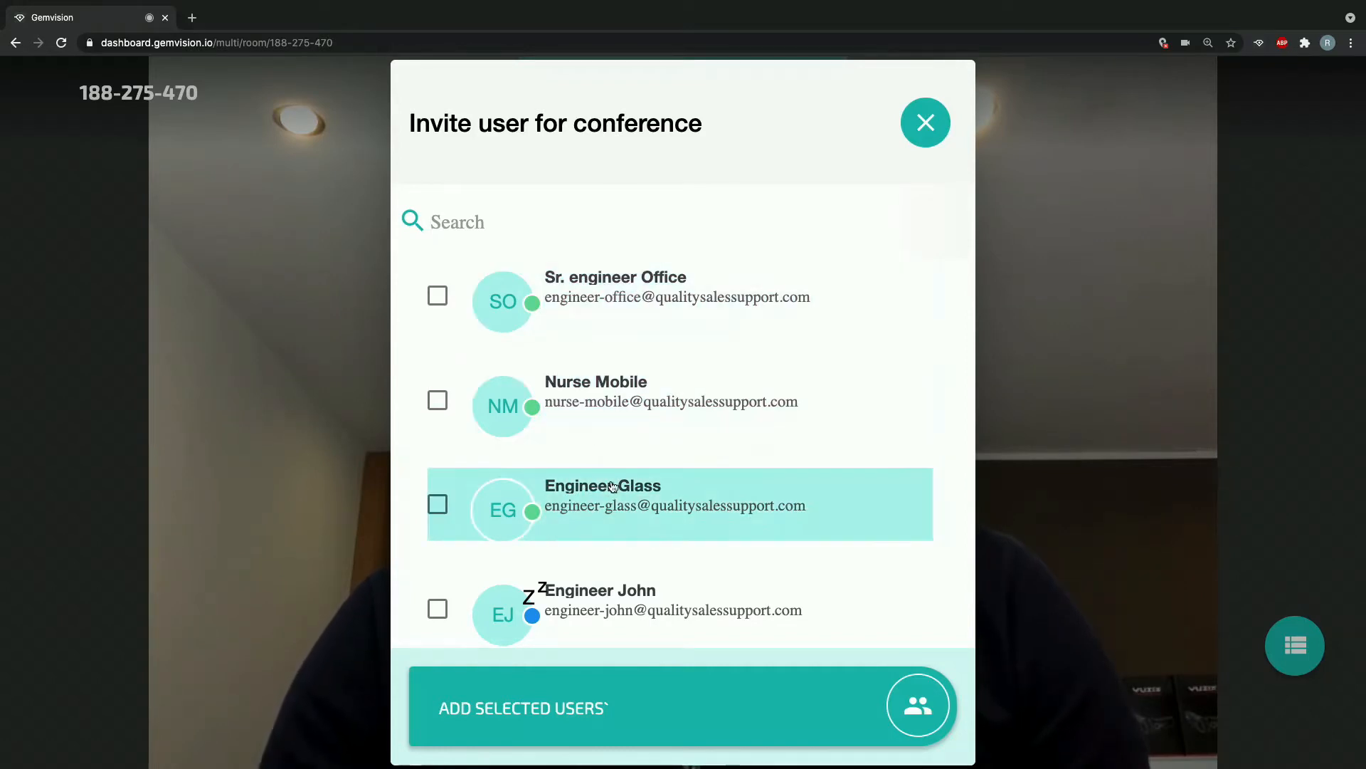
{"action": "mouse_move", "coordinate": [478, 511]}
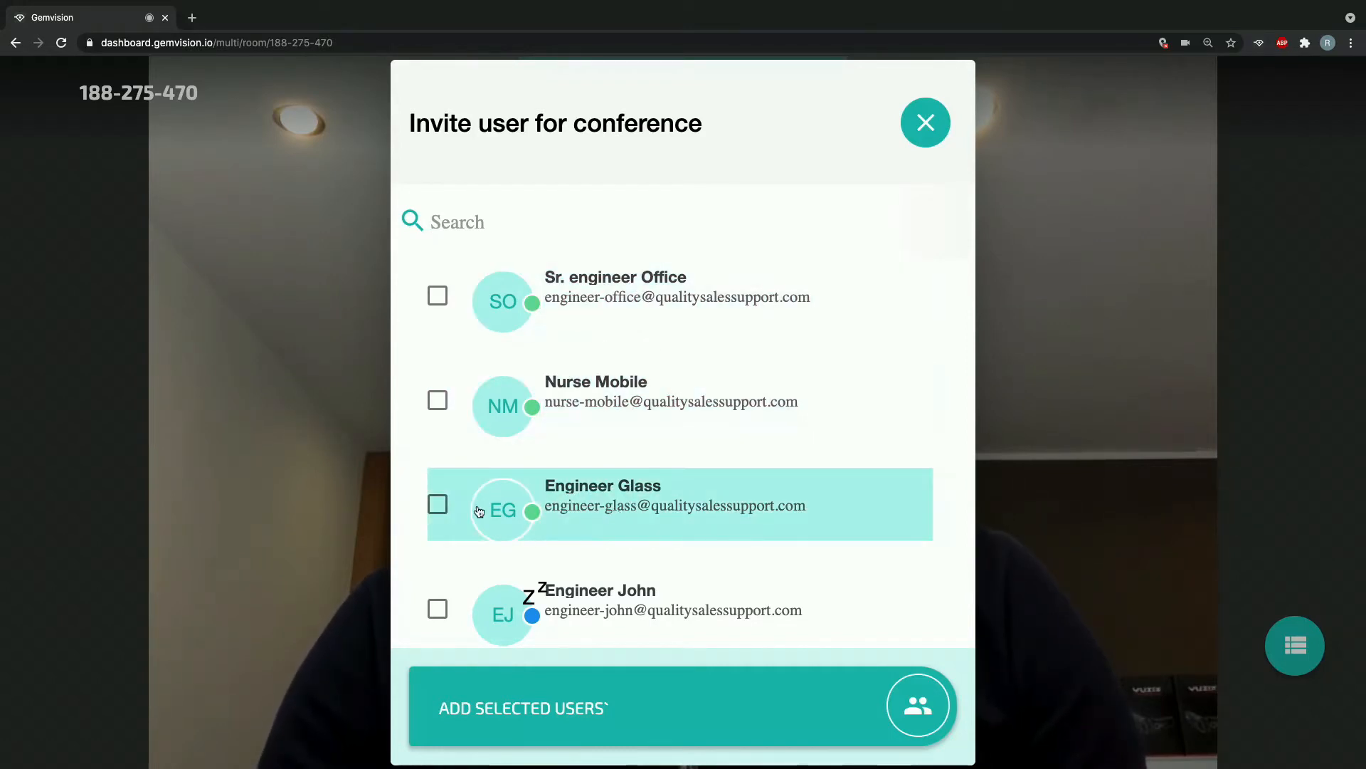
{"action": "left_click", "coordinate": [437, 504]}
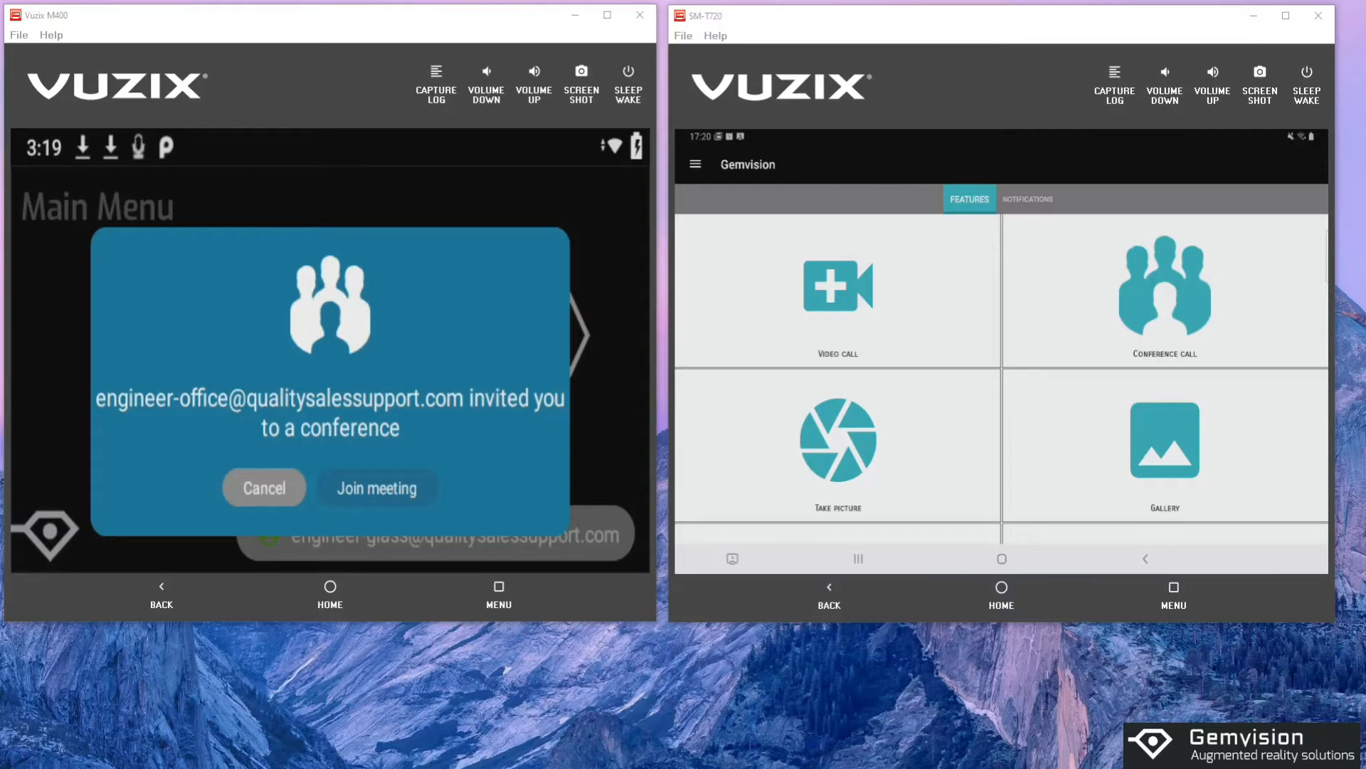
{"action": "left_click", "coordinate": [378, 487]}
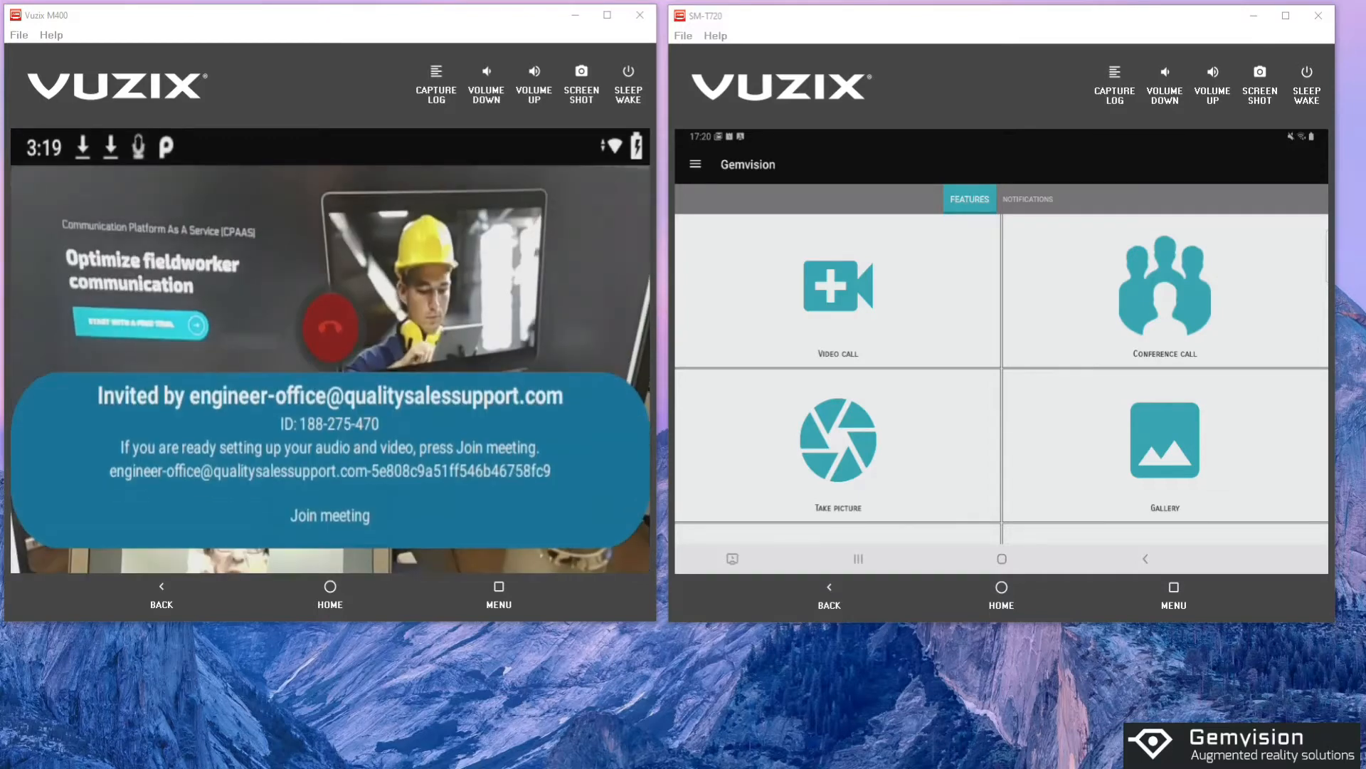
{"action": "left_click", "coordinate": [329, 515]}
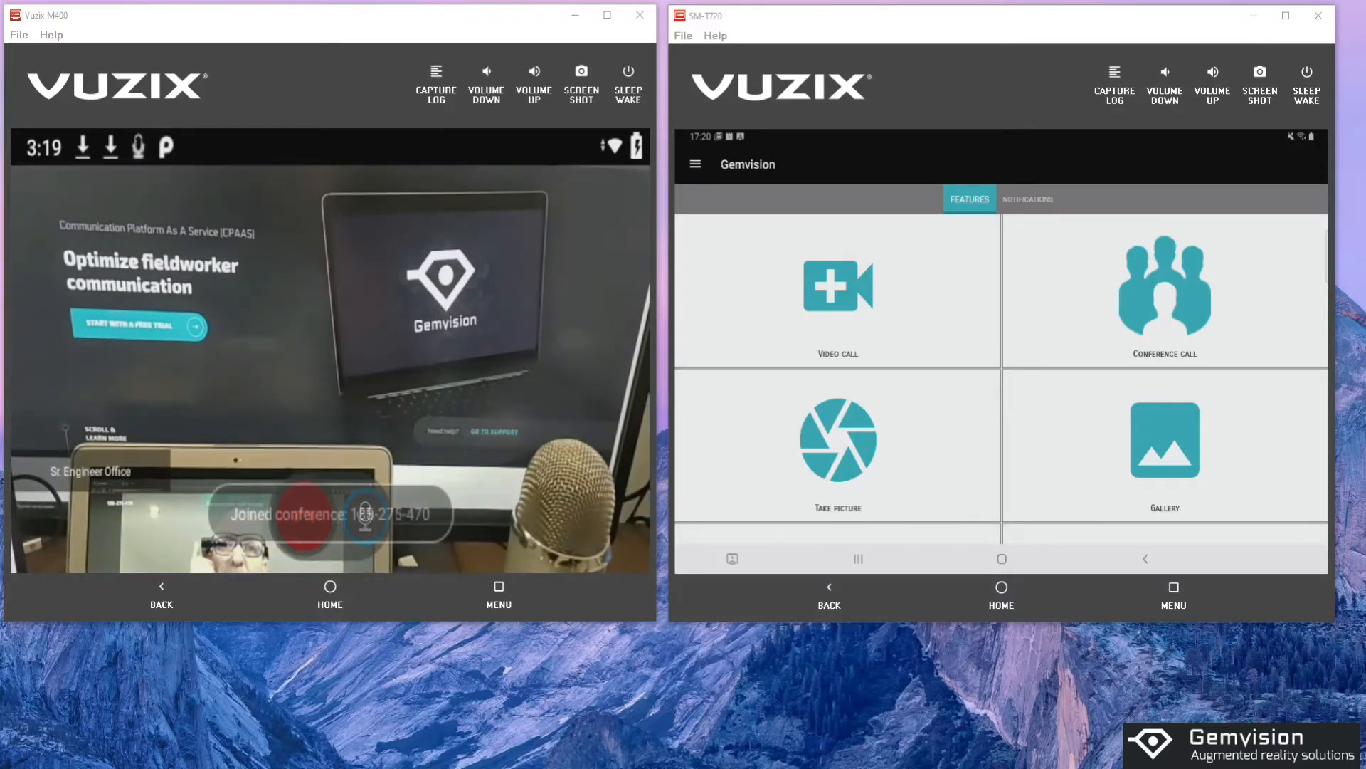
{"action": "left_click", "coordinate": [366, 514]}
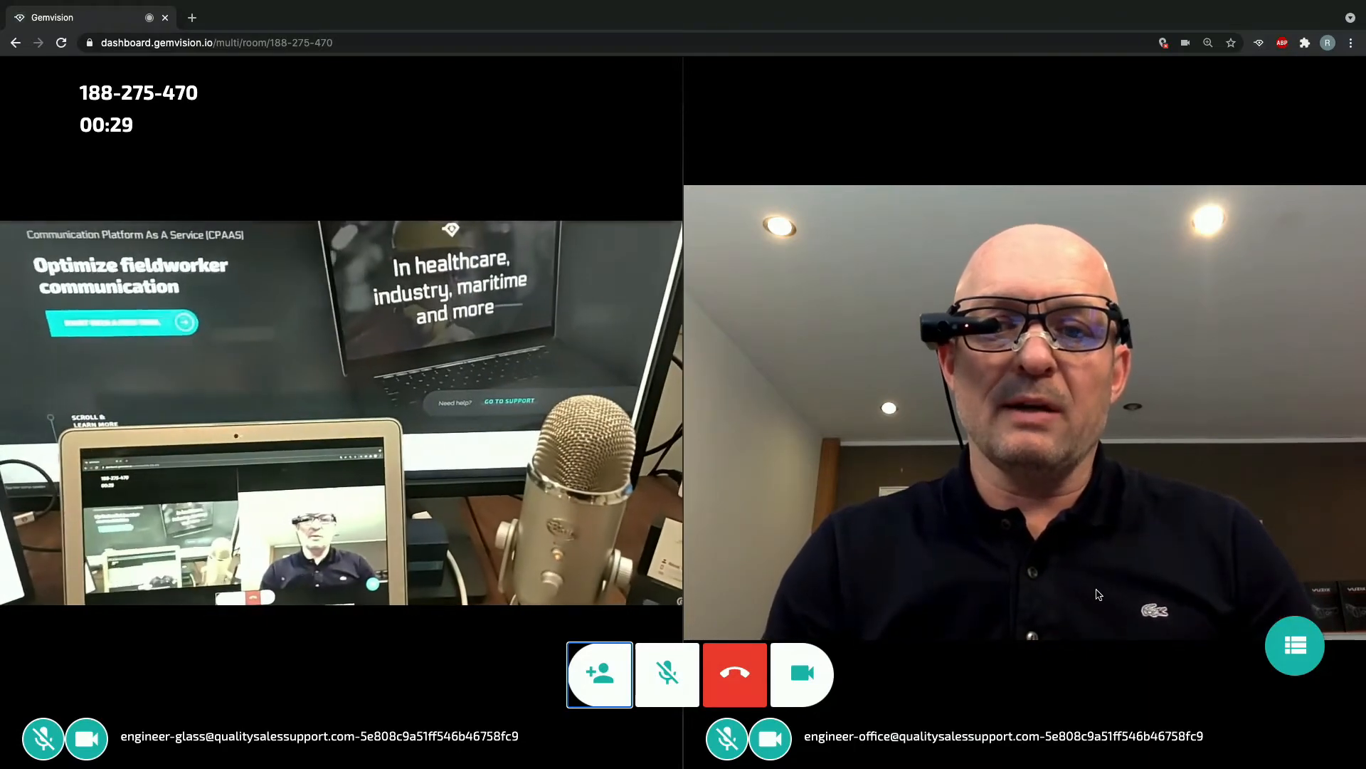
Step: Try the focus layout, return to the side-by-side grid, and bring up the invite list
{"action": "left_click", "coordinate": [1294, 645]}
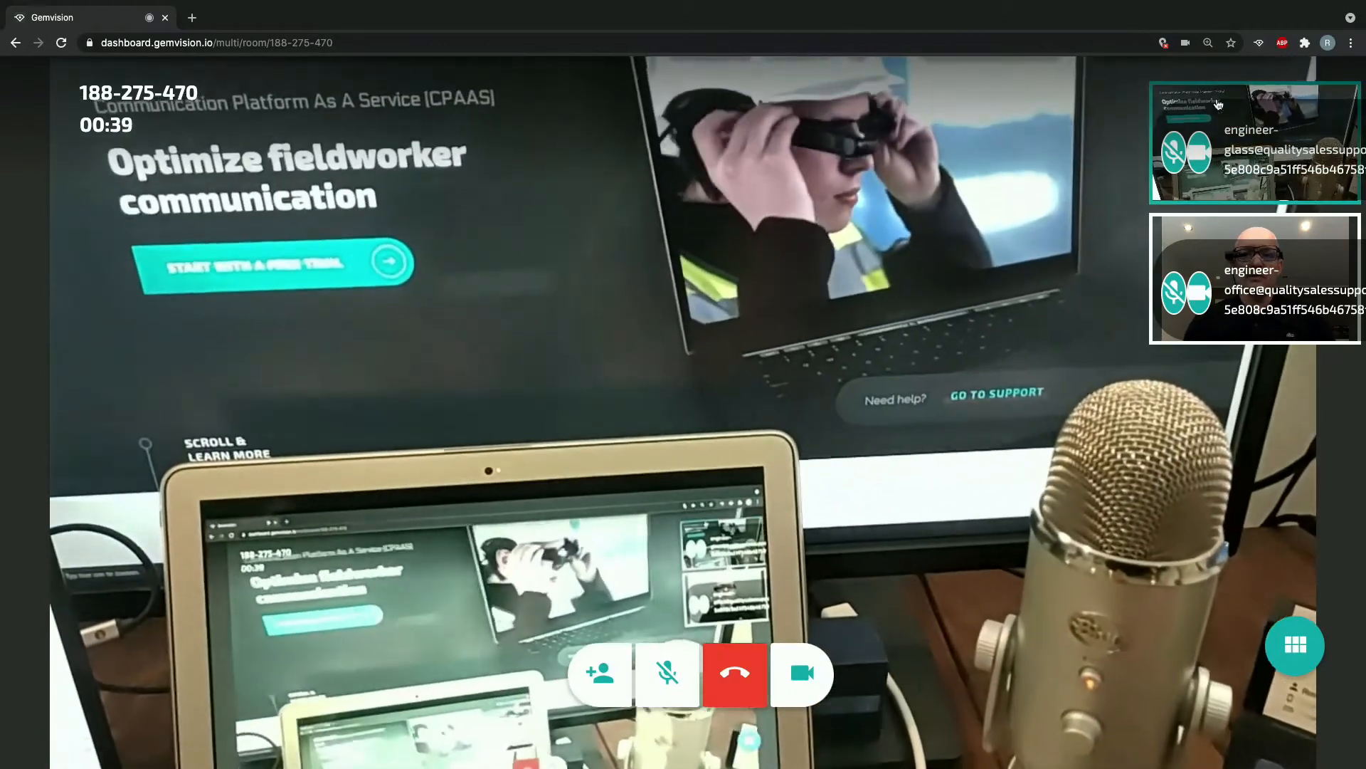
{"action": "left_click", "coordinate": [1294, 644]}
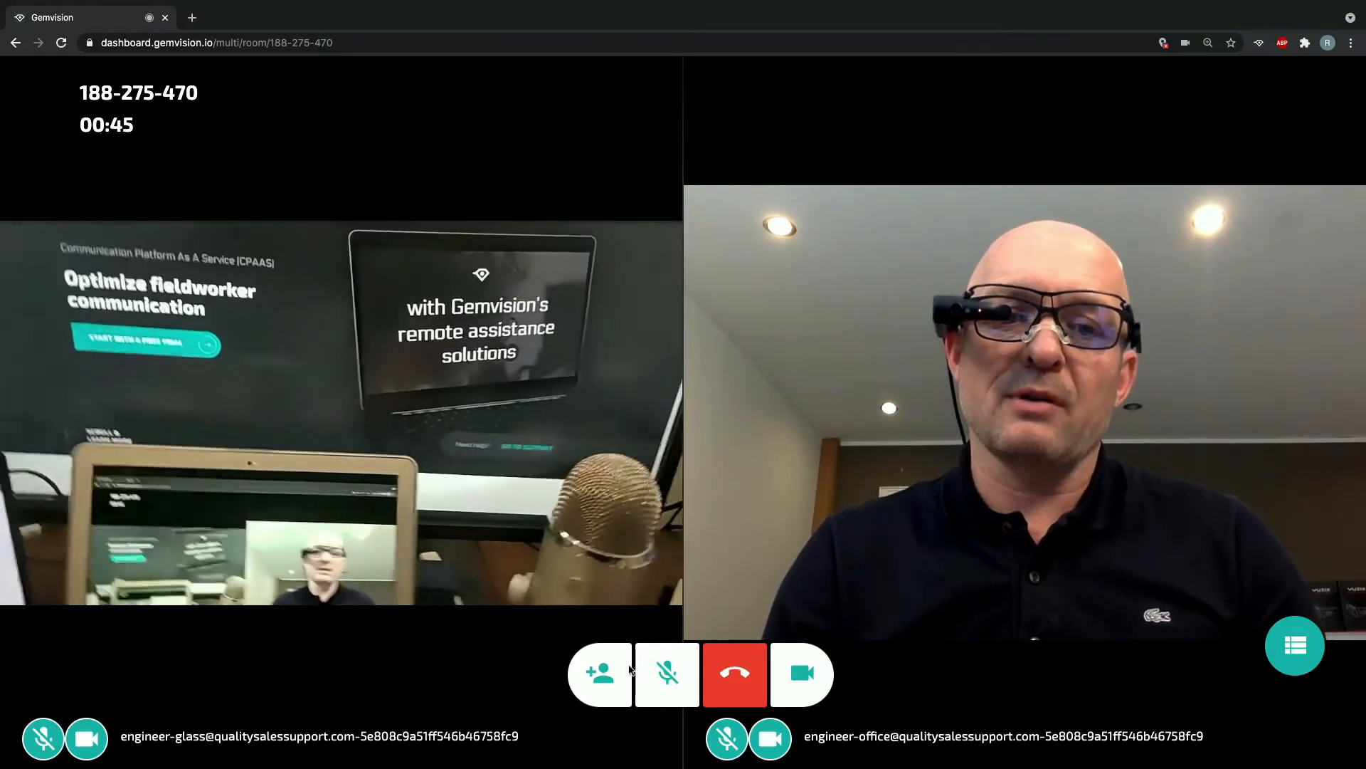
{"action": "left_click", "coordinate": [599, 673]}
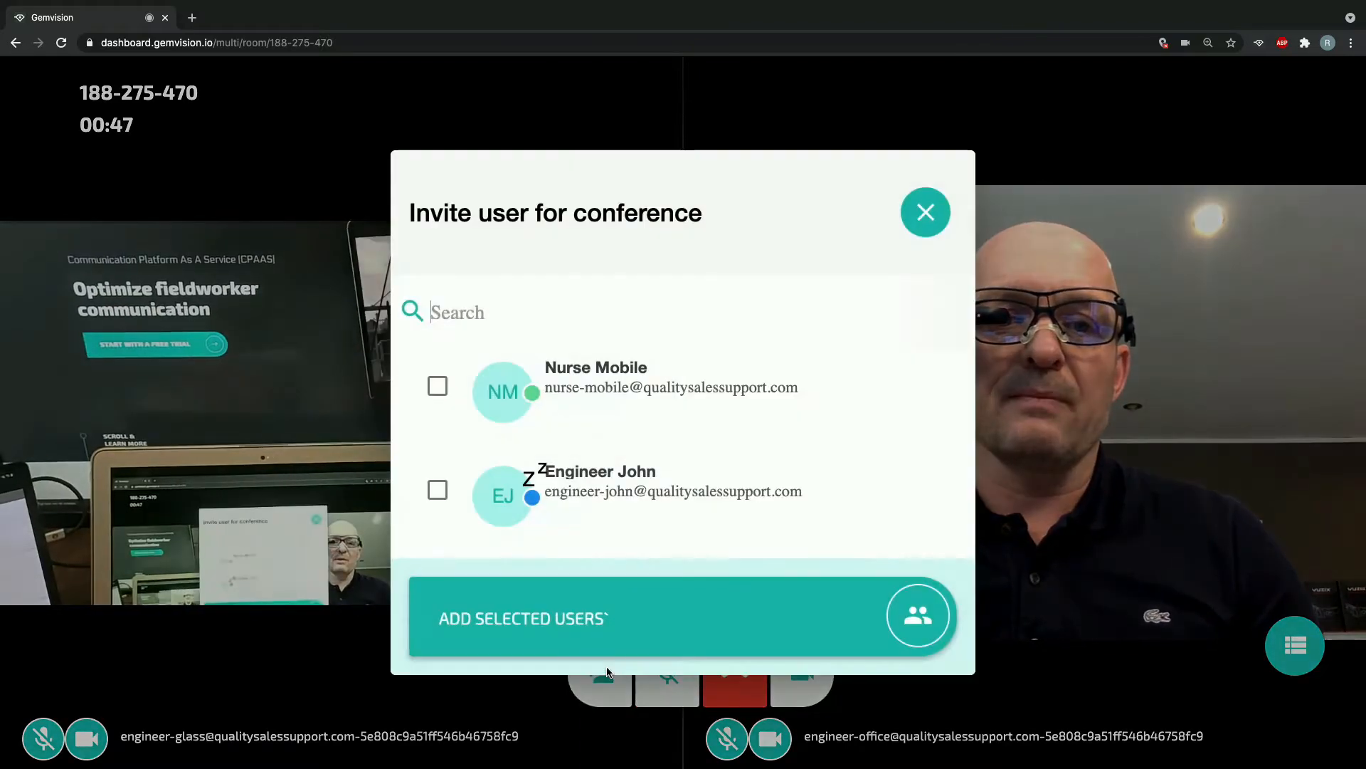
Step: Select Nurse Mobile and send her the conference invitation
{"action": "left_click", "coordinate": [437, 385]}
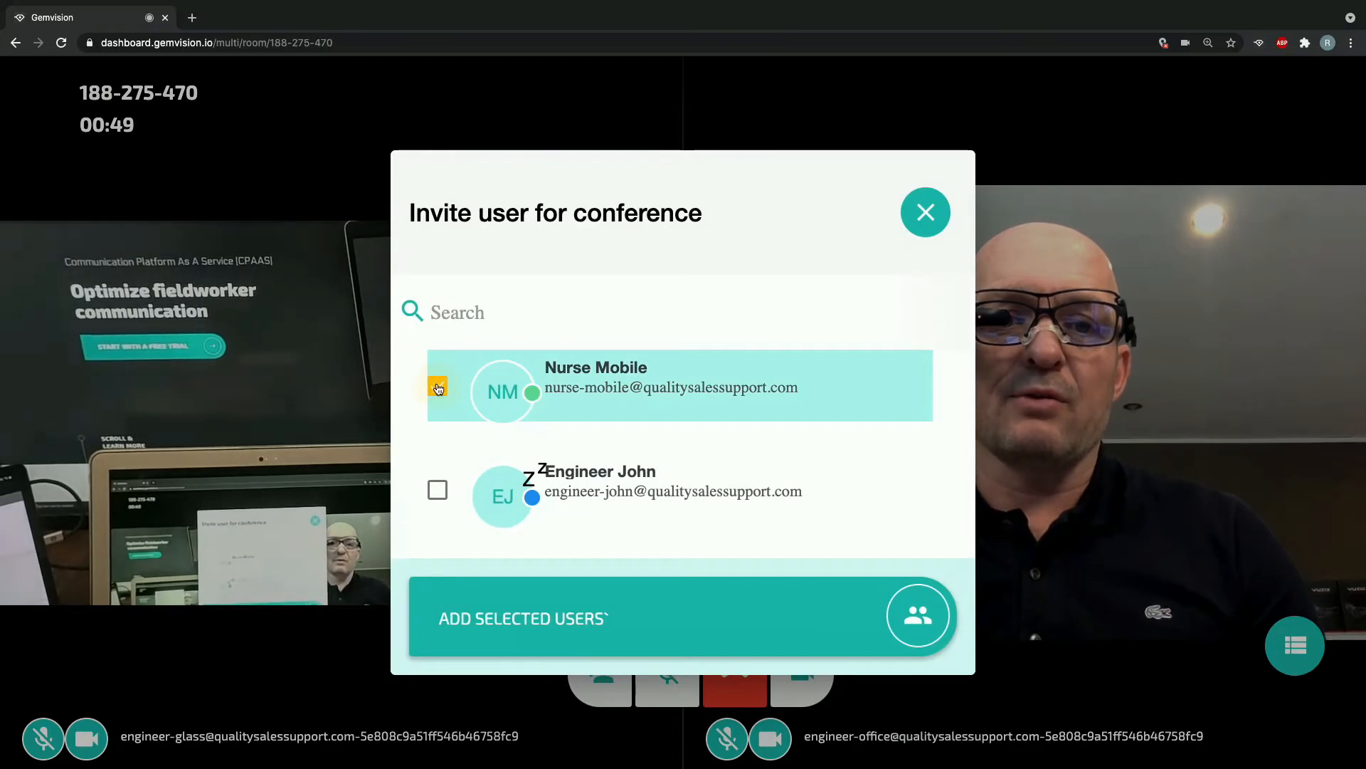
{"action": "left_click", "coordinate": [437, 387]}
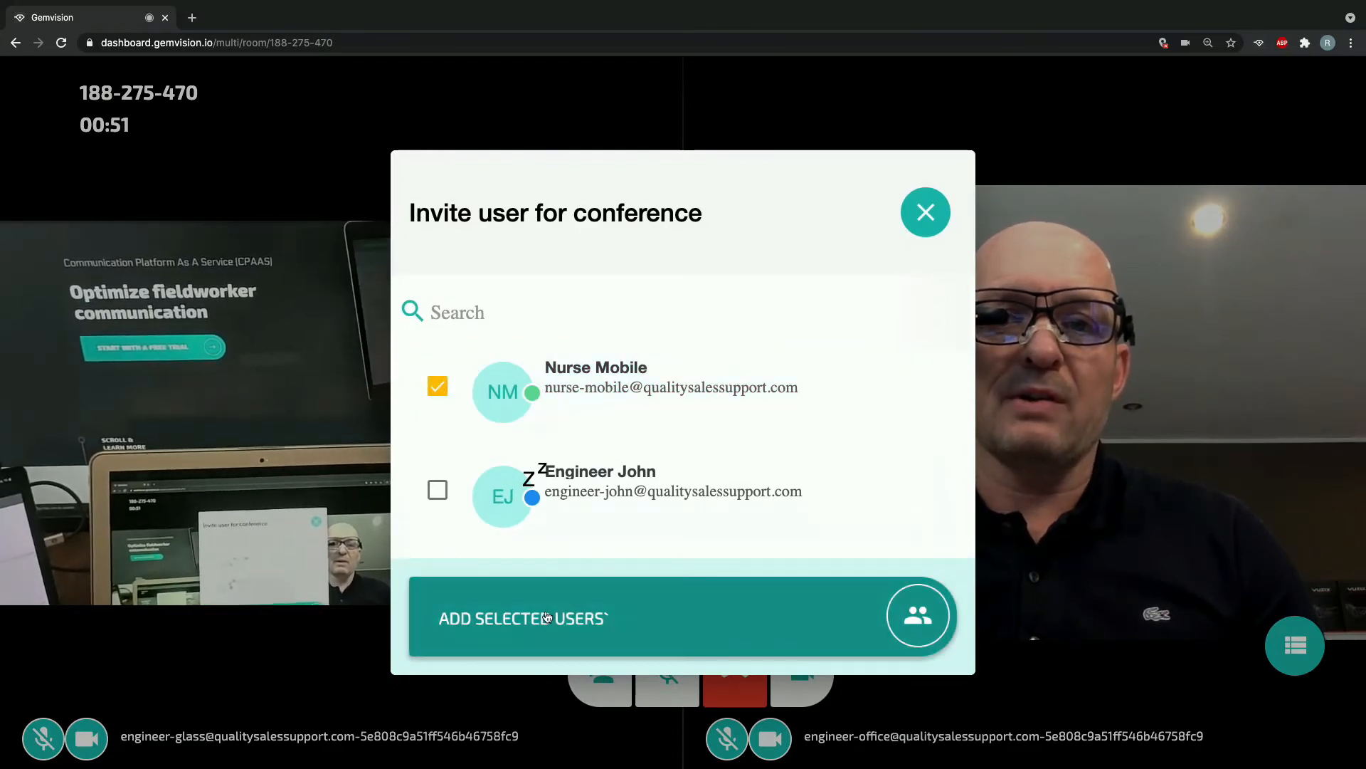
{"action": "left_click", "coordinate": [522, 618]}
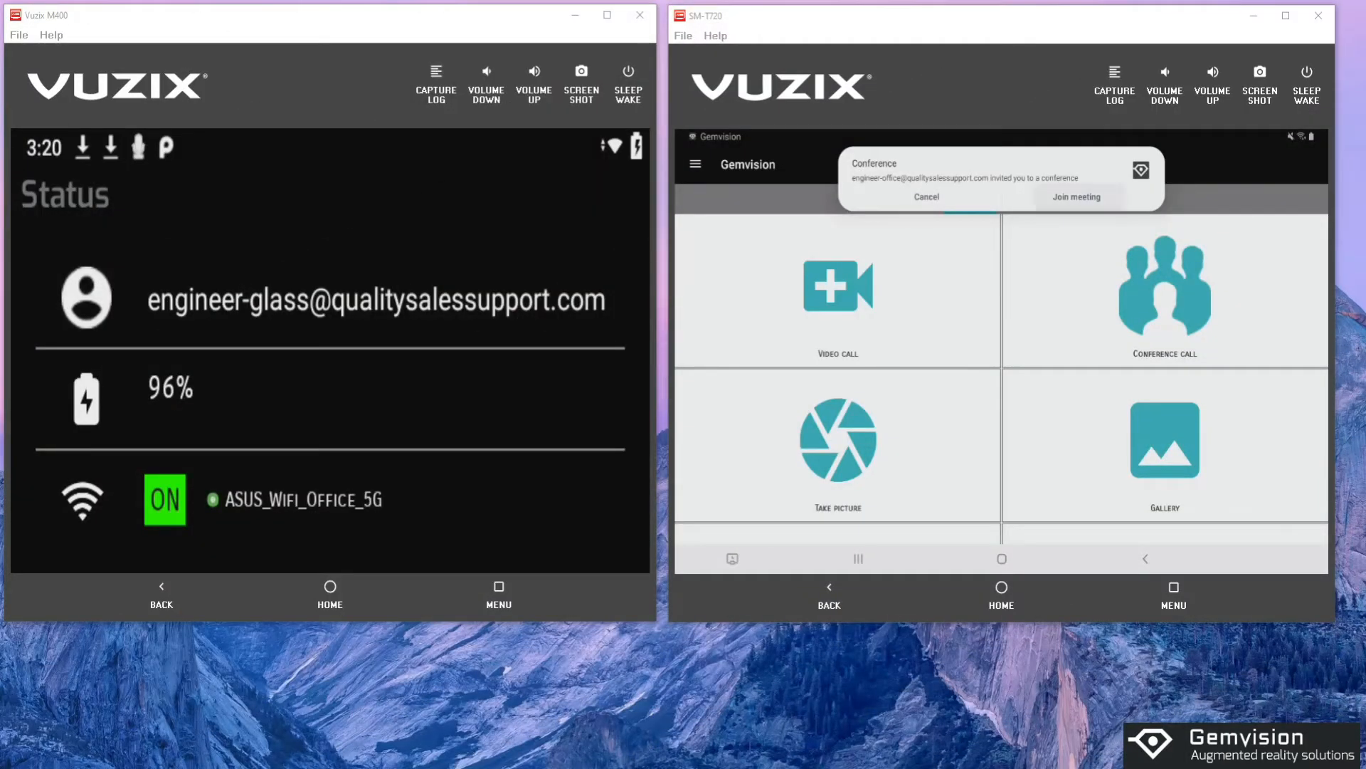
Step: Join the meeting from the Conference notification on the SM-T720 tablet
{"action": "left_click", "coordinate": [1076, 196]}
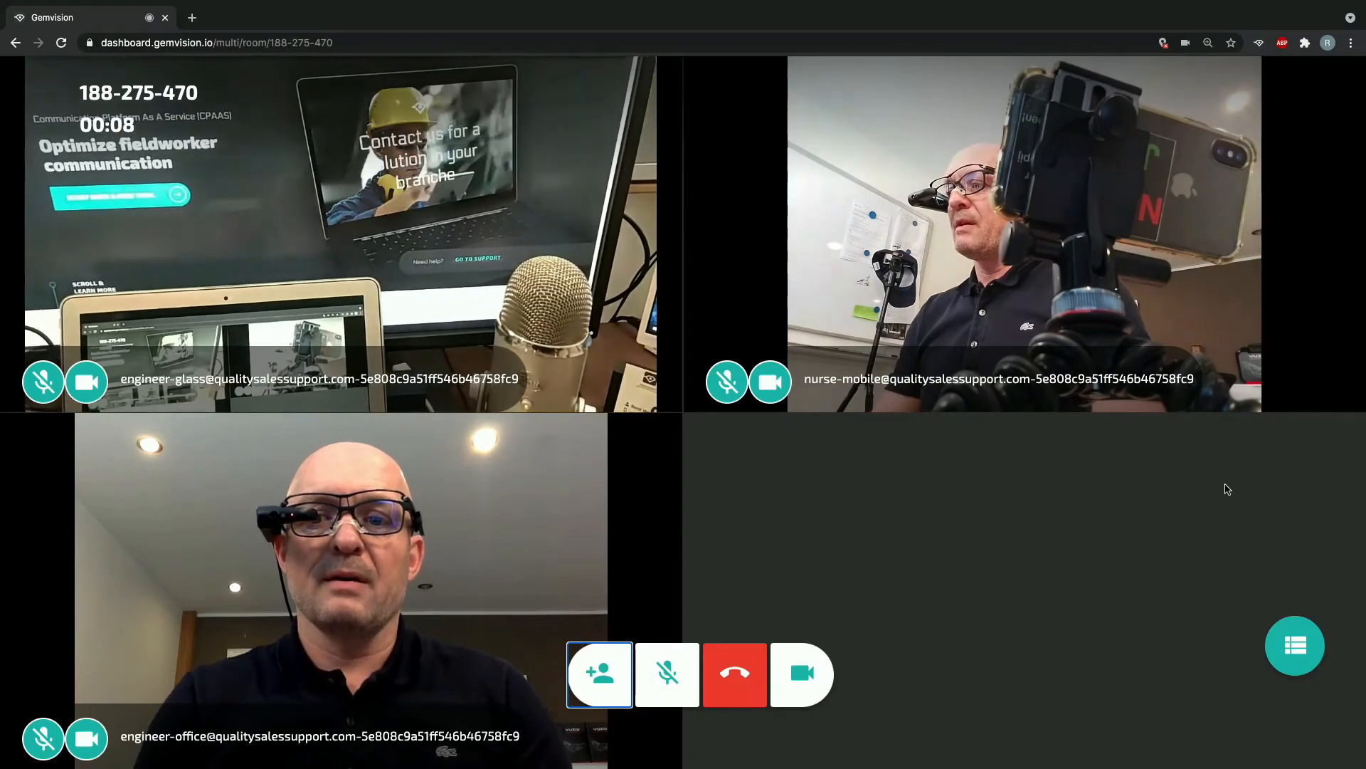
Step: Switch to focus view and make Nurse Mobile's feed the main view with three thumbnails
{"action": "left_click", "coordinate": [1295, 645]}
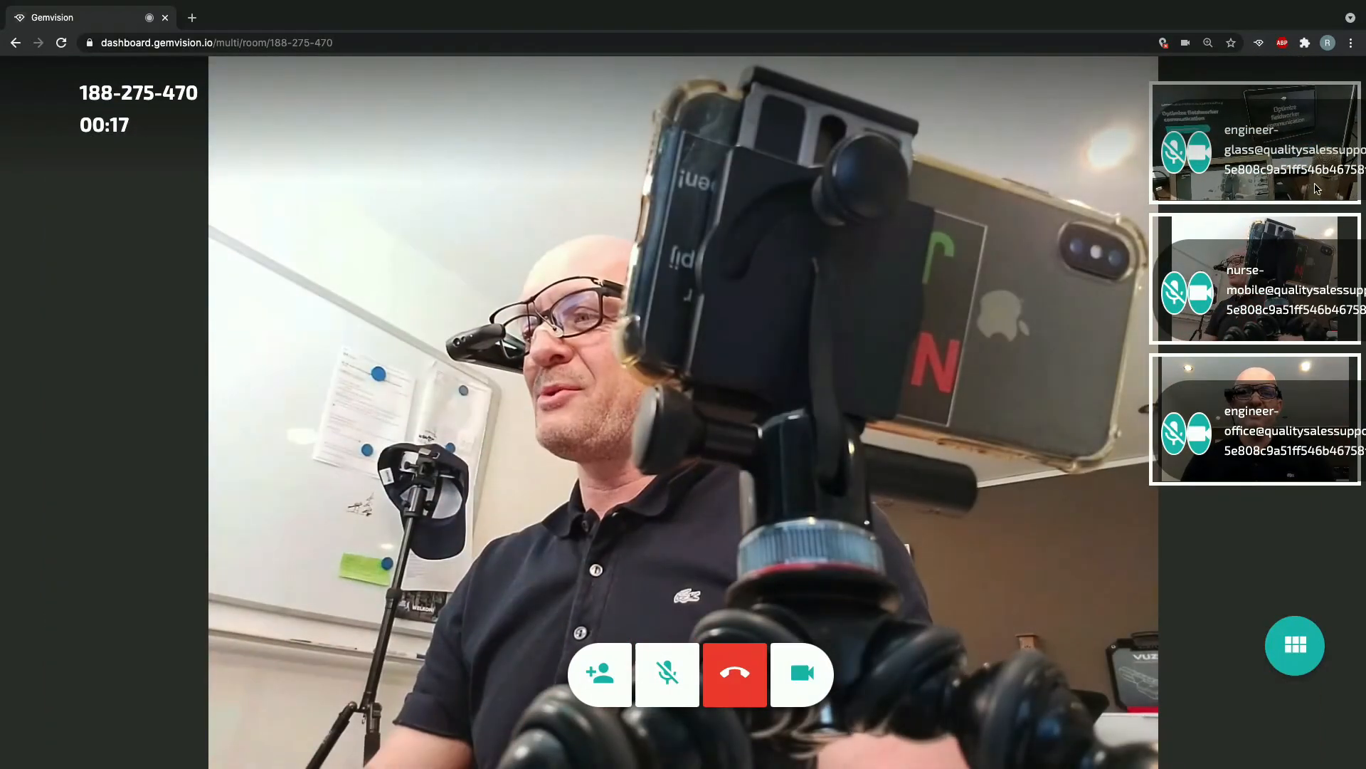
{"action": "left_click", "coordinate": [1255, 418]}
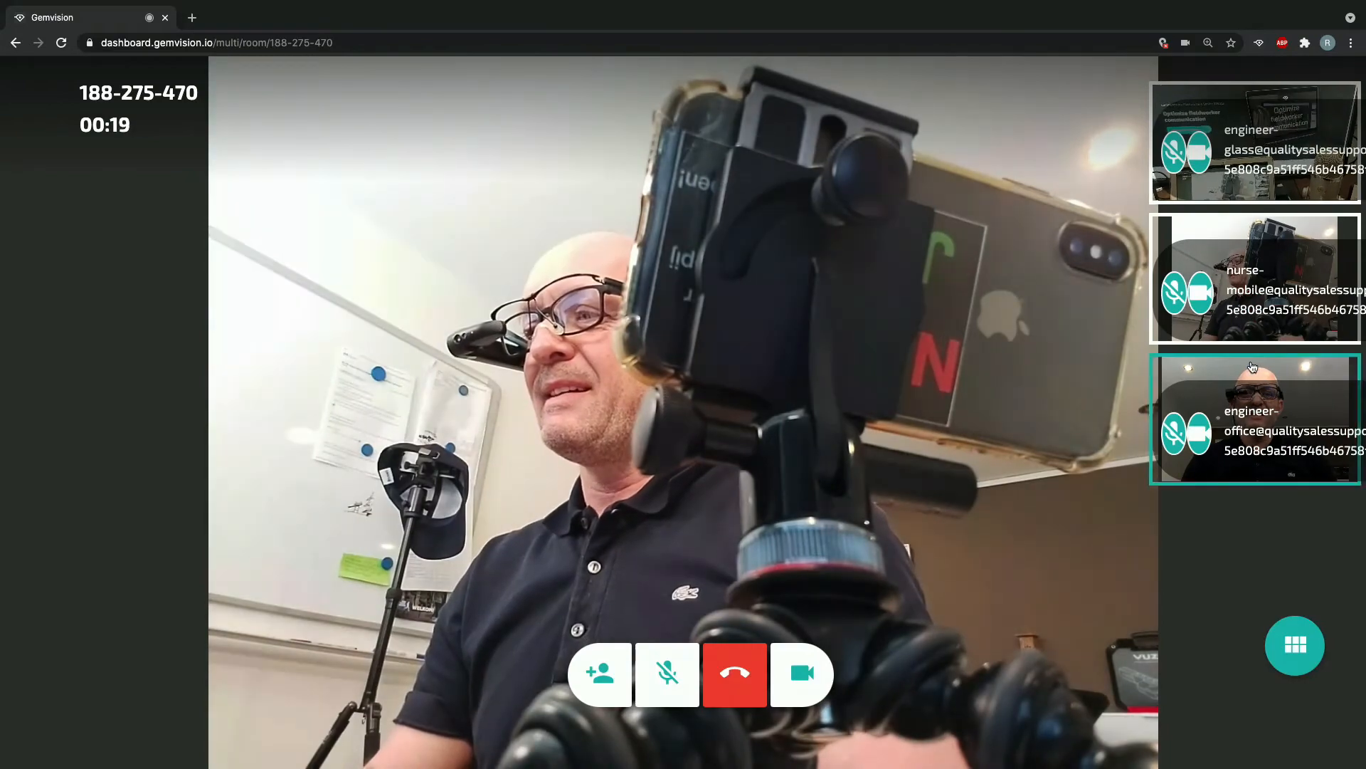